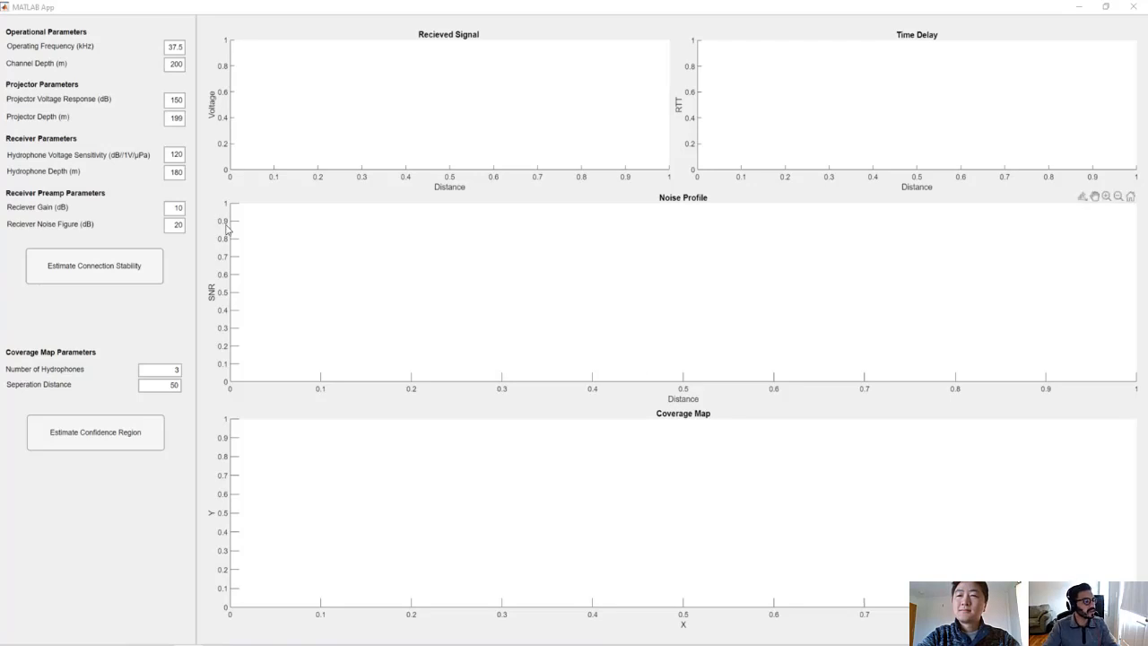
mouse_move(171, 276)
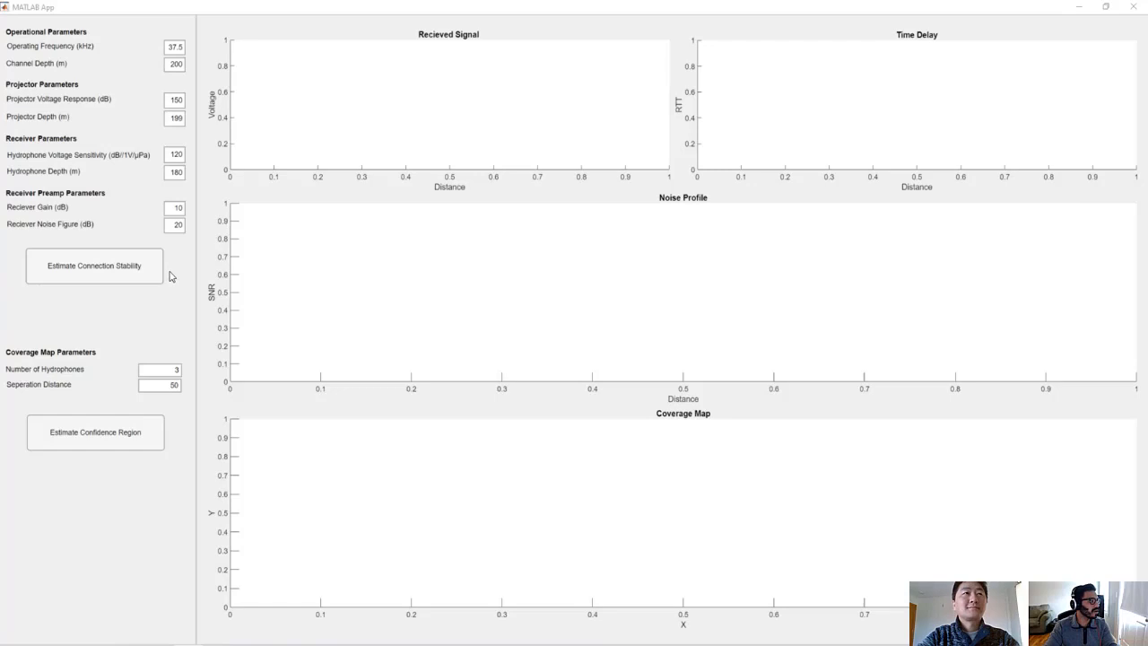
mouse_move(101, 232)
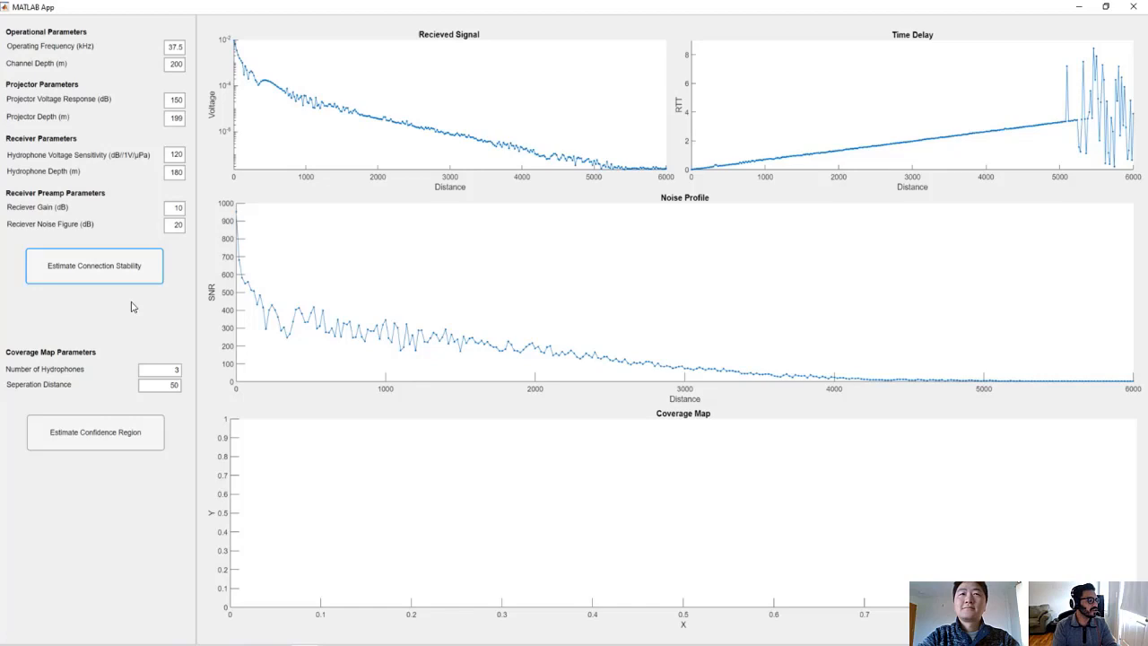
mouse_move(186, 312)
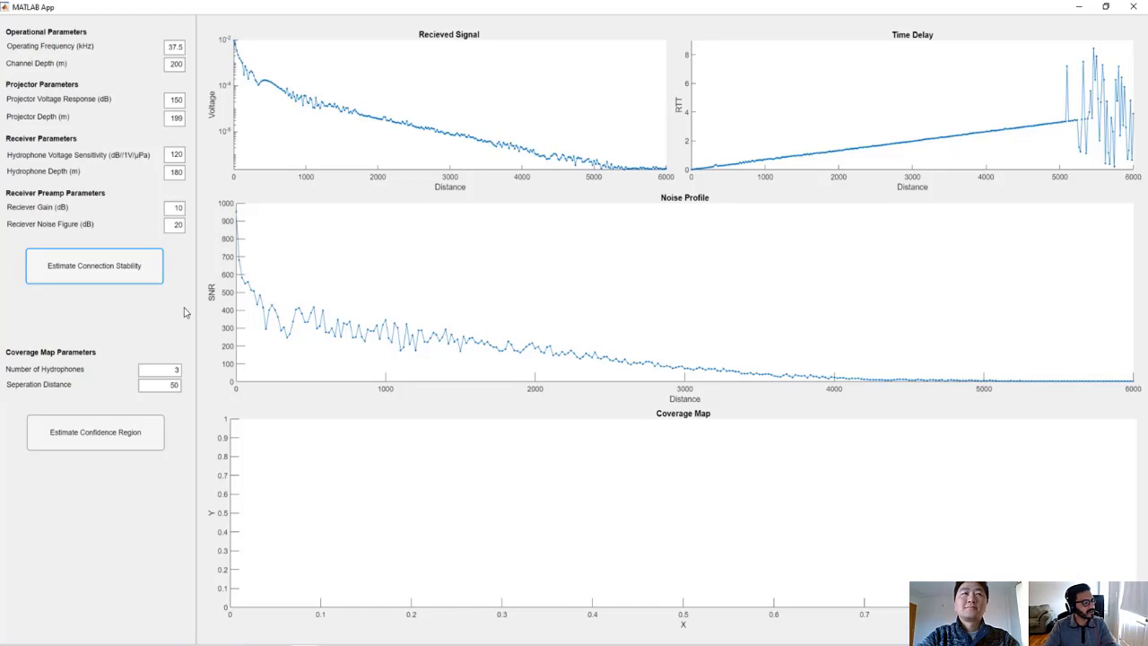
mouse_move(398, 351)
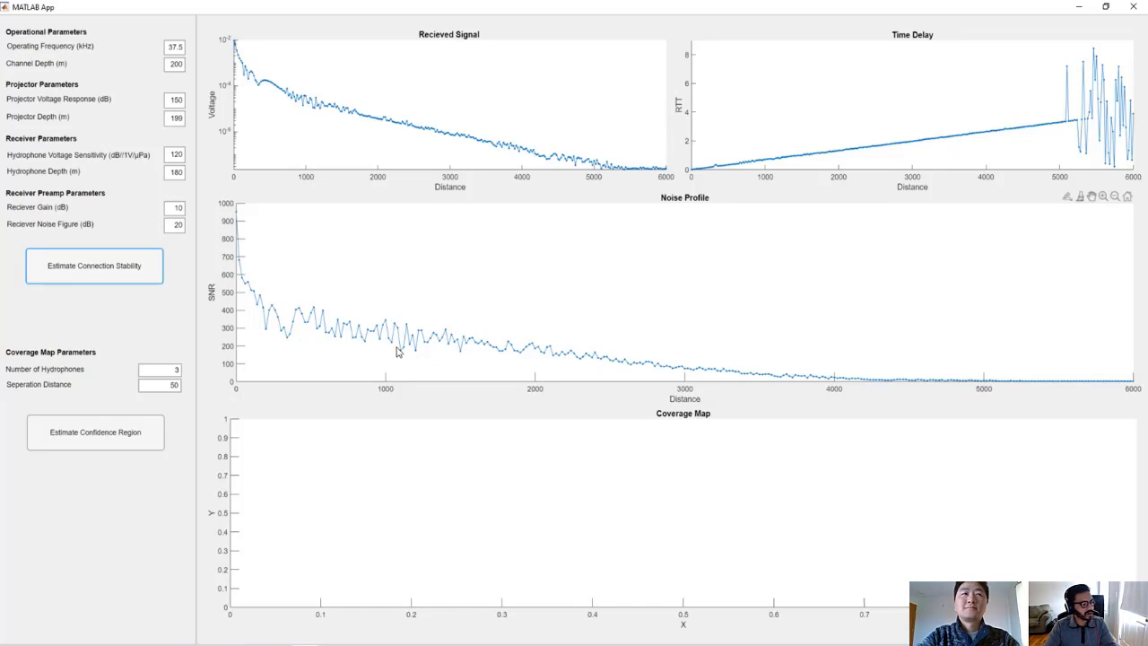
mouse_move(852, 377)
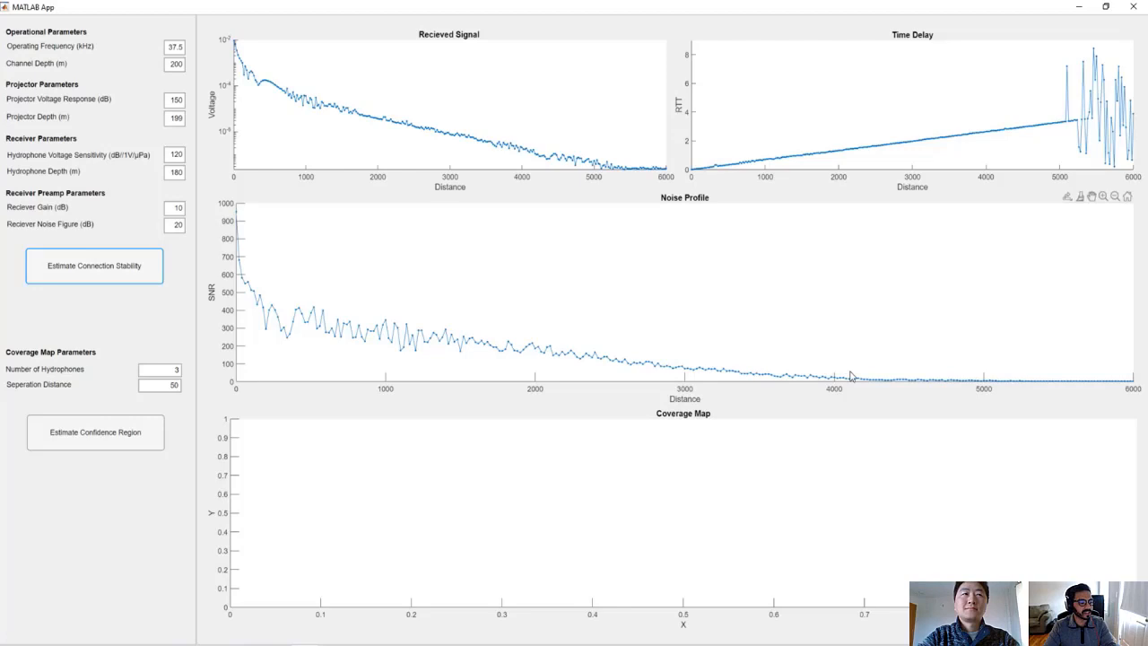
mouse_move(774, 268)
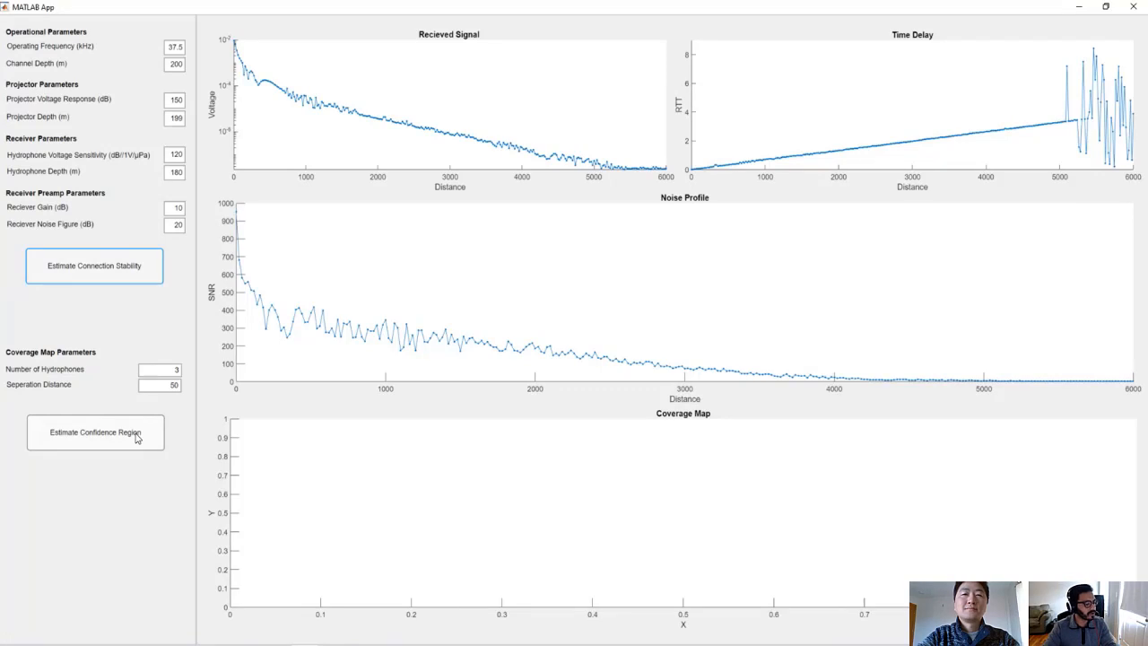
Estimate the confidence region to draw the coverage map for three hydrophones spaced 50 m apart.
click(160, 368)
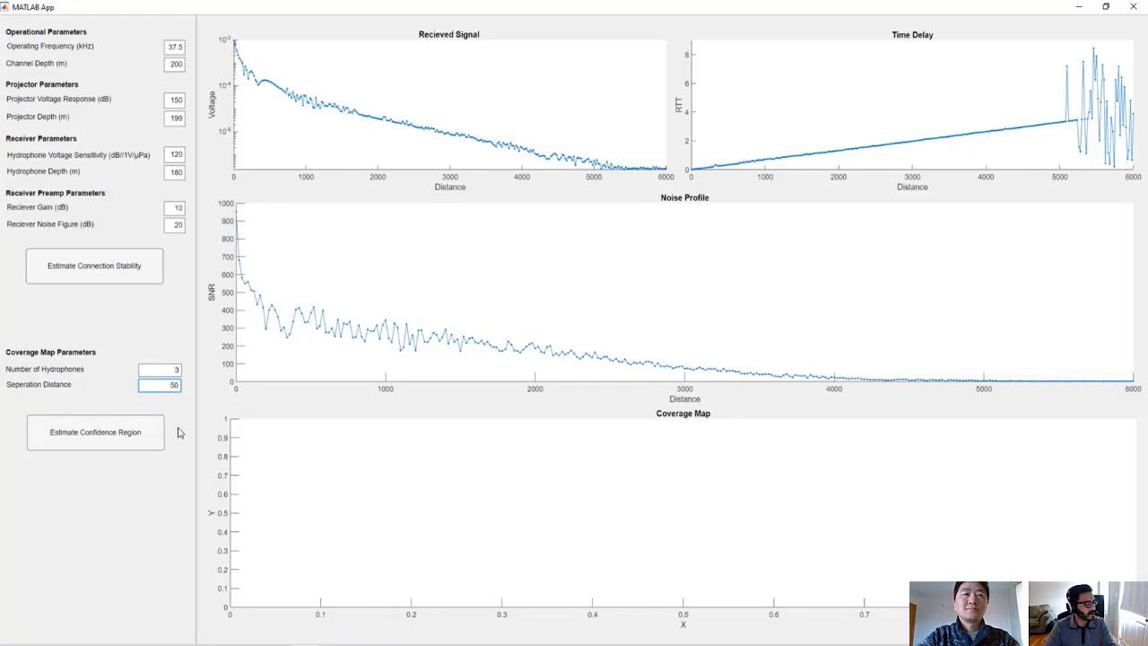
mouse_move(160, 444)
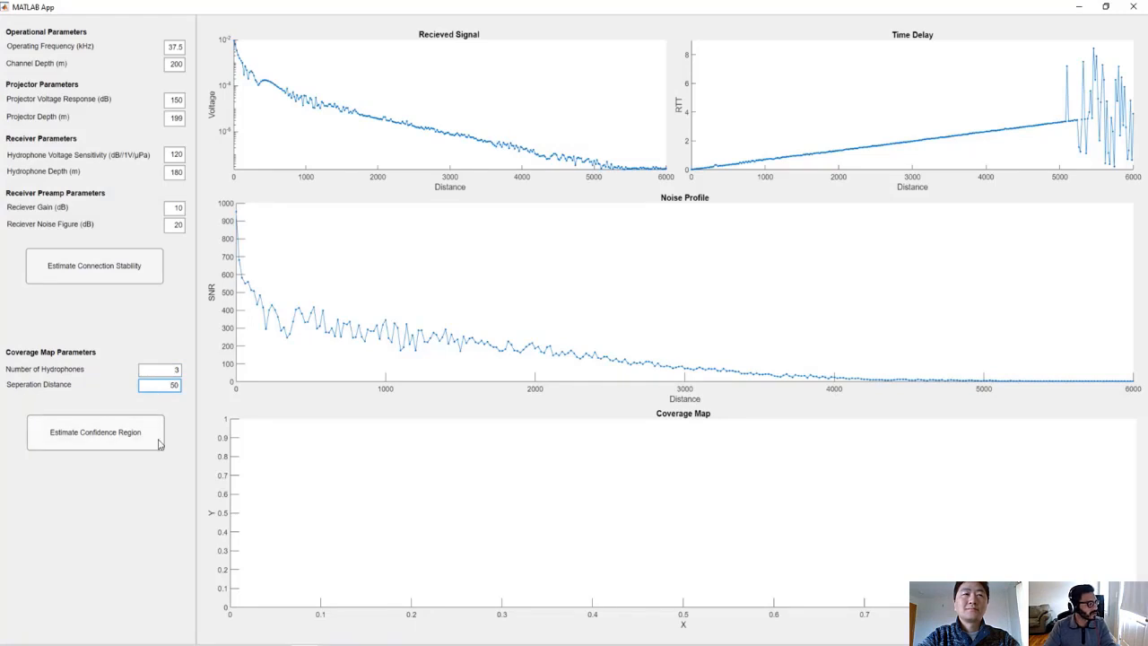
click(94, 431)
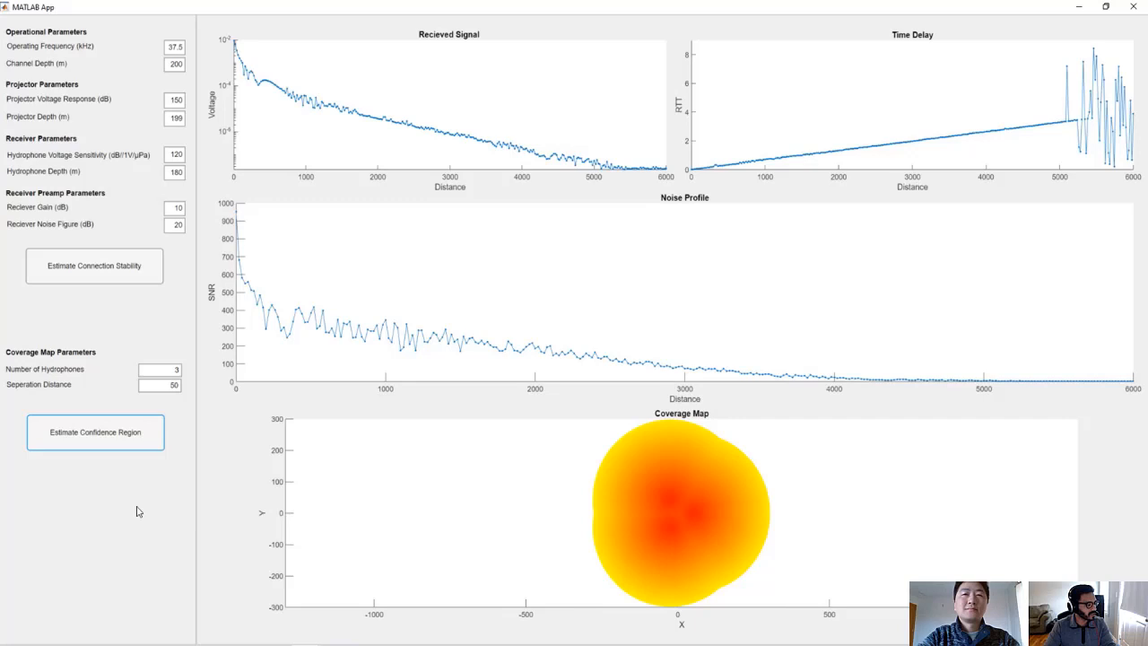
mouse_move(689, 592)
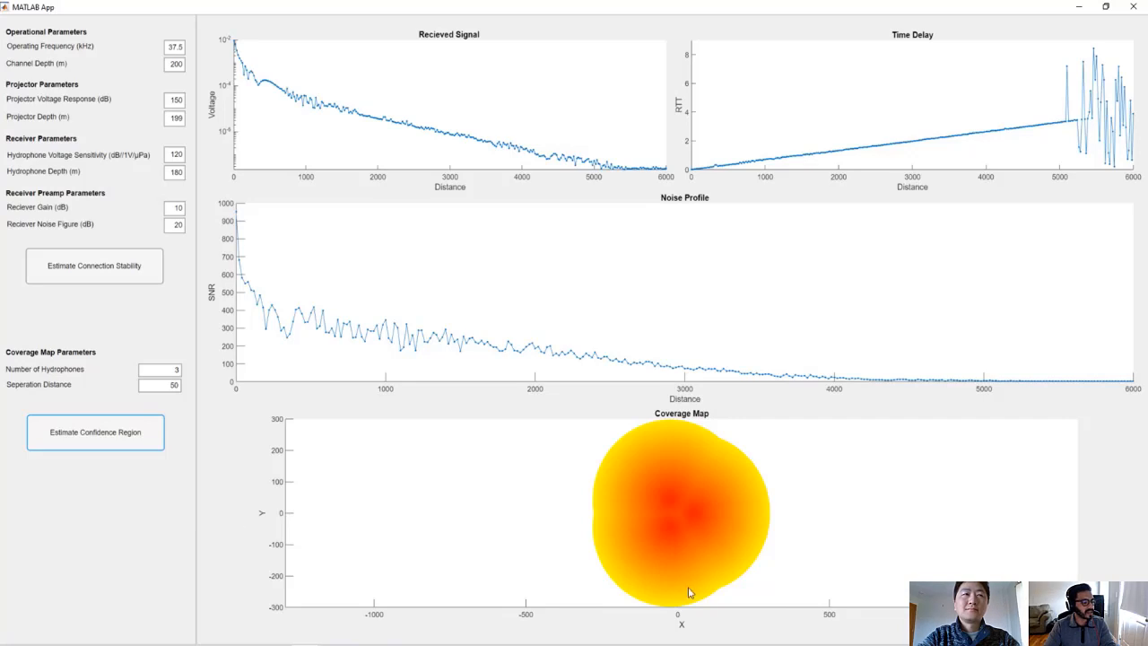
mouse_move(681, 513)
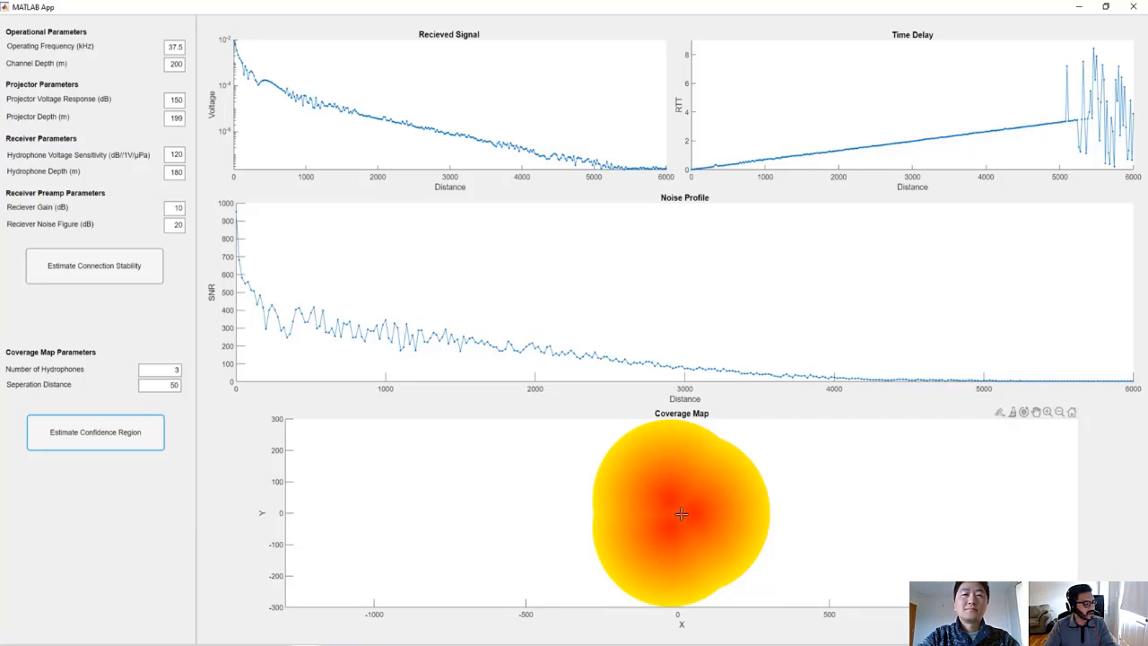
mouse_move(691, 553)
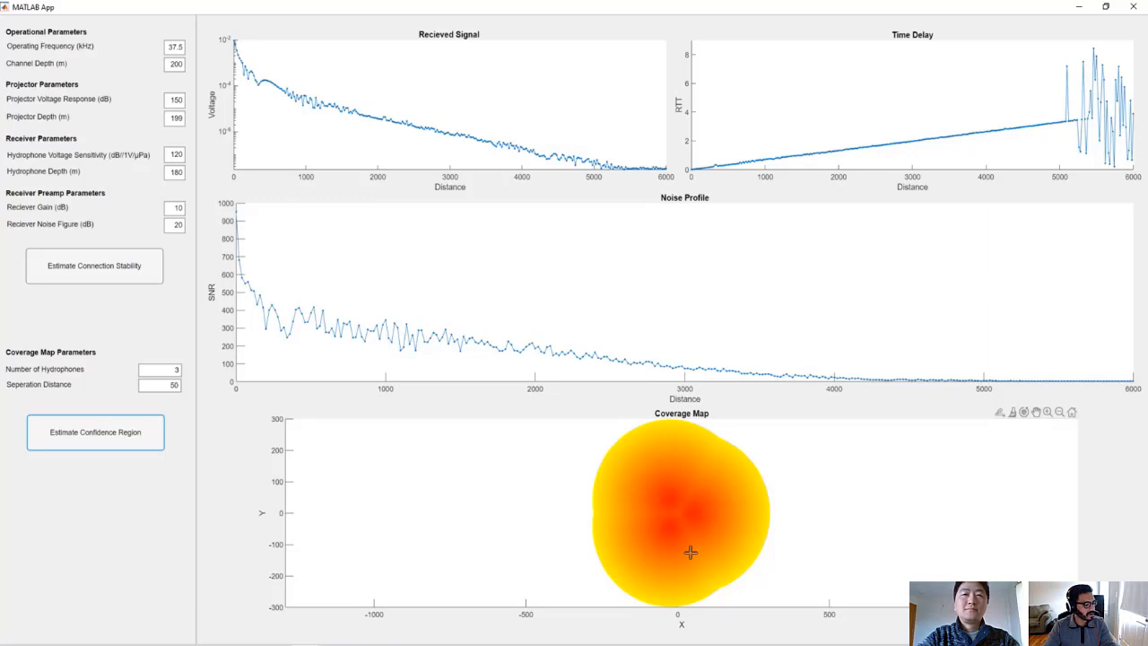
mouse_move(650, 442)
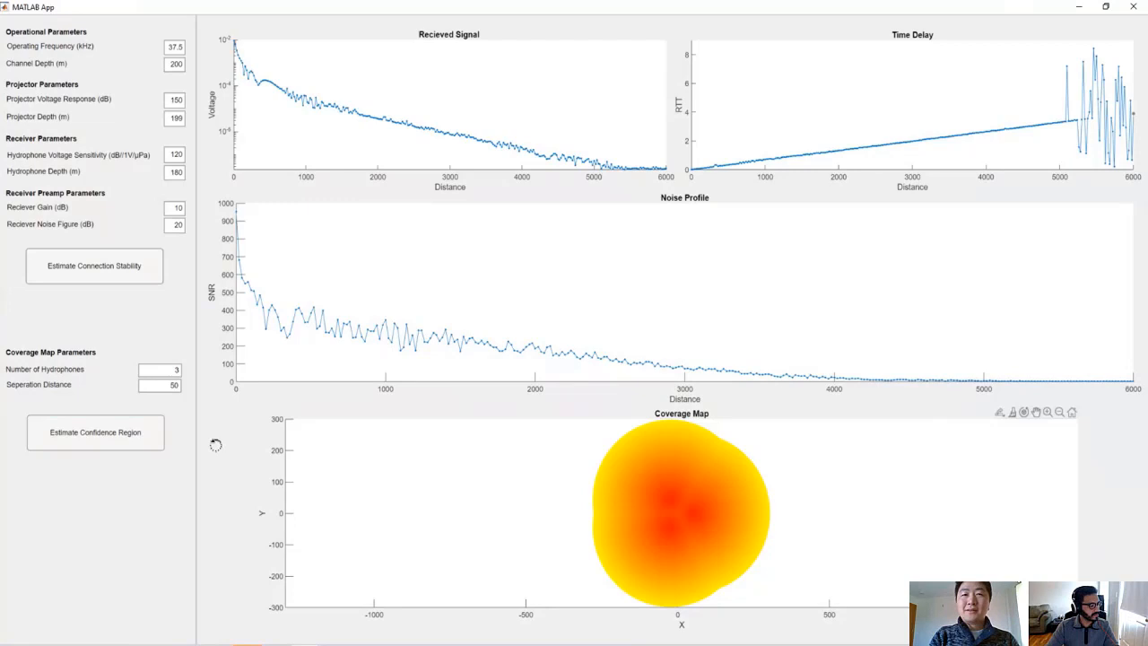
mouse_move(215, 453)
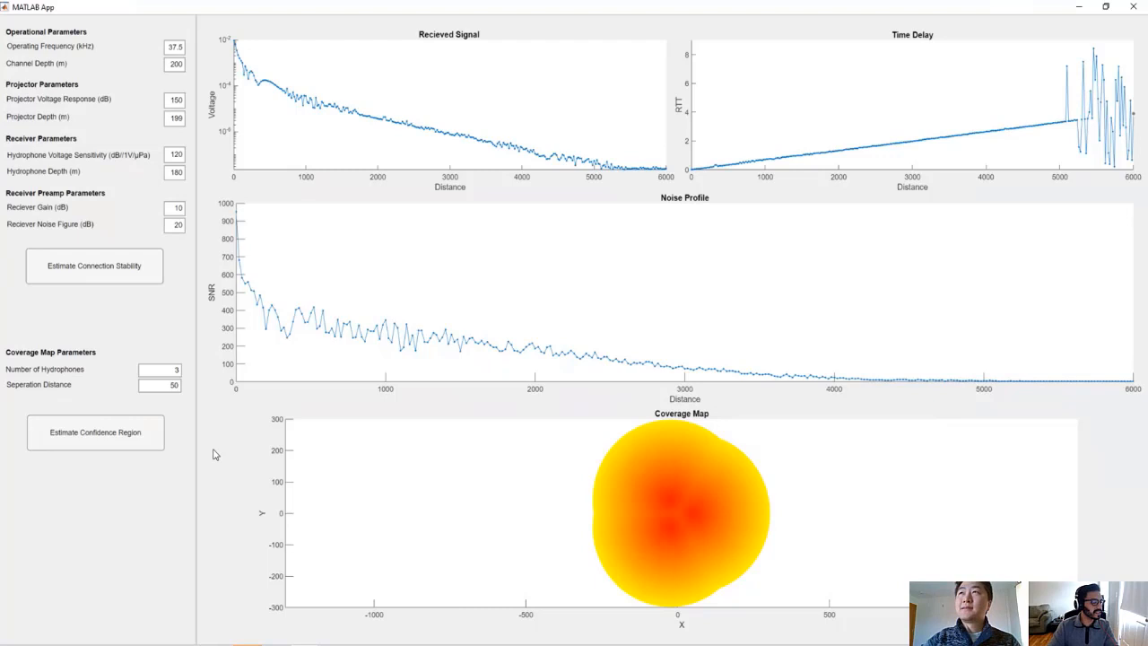
mouse_move(463, 314)
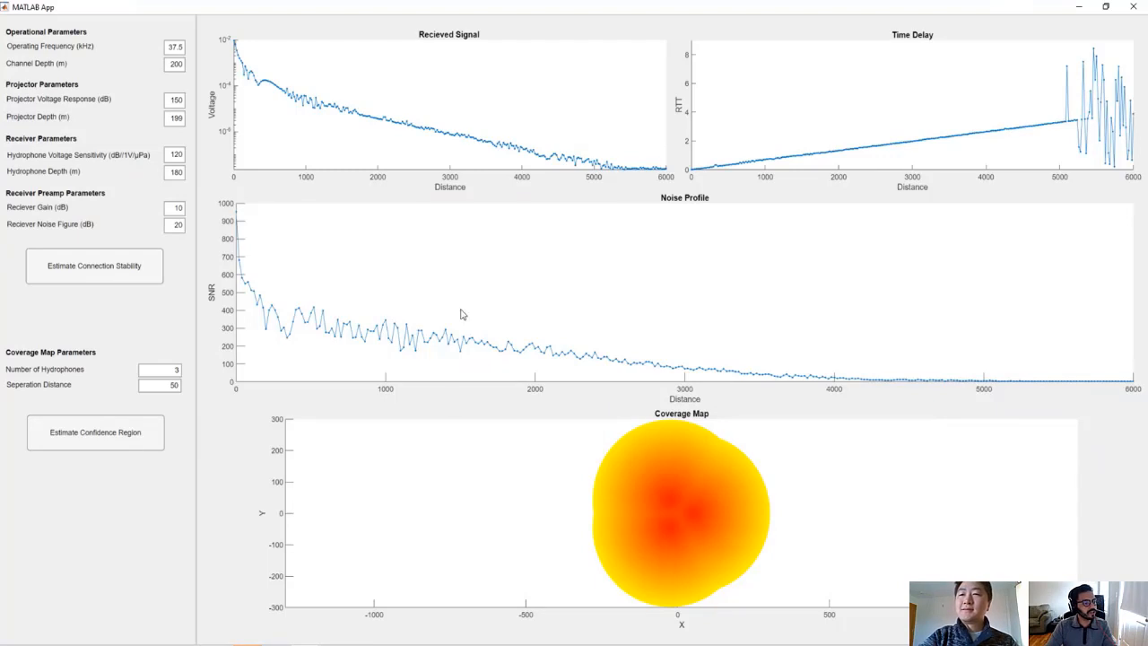
mouse_move(986, 402)
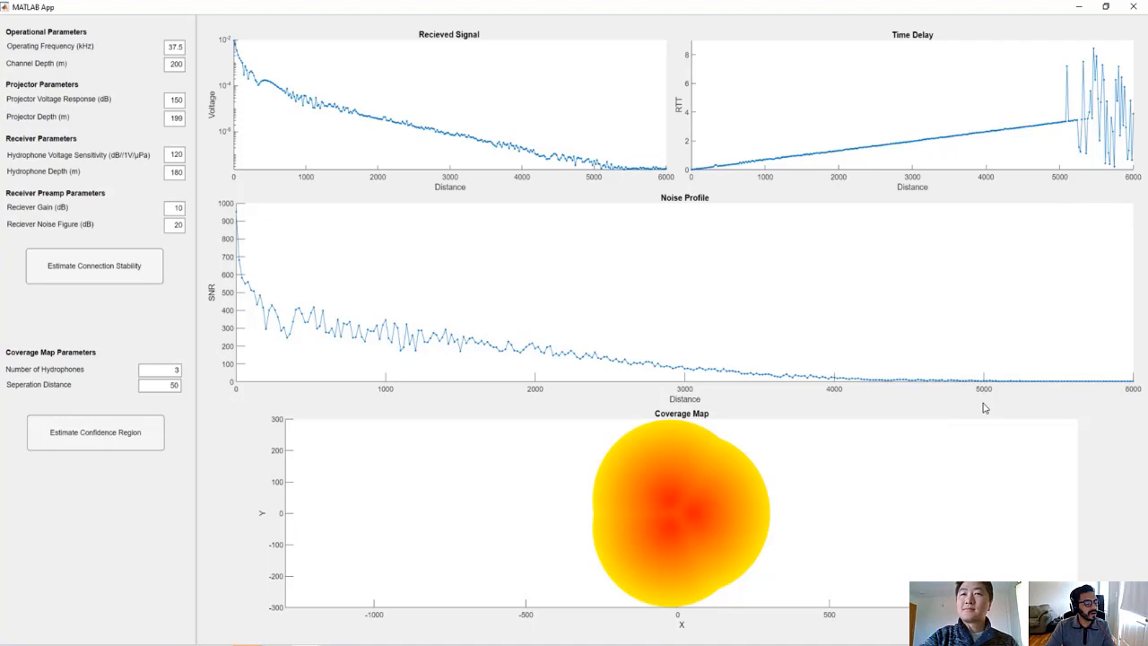
mouse_move(1030, 398)
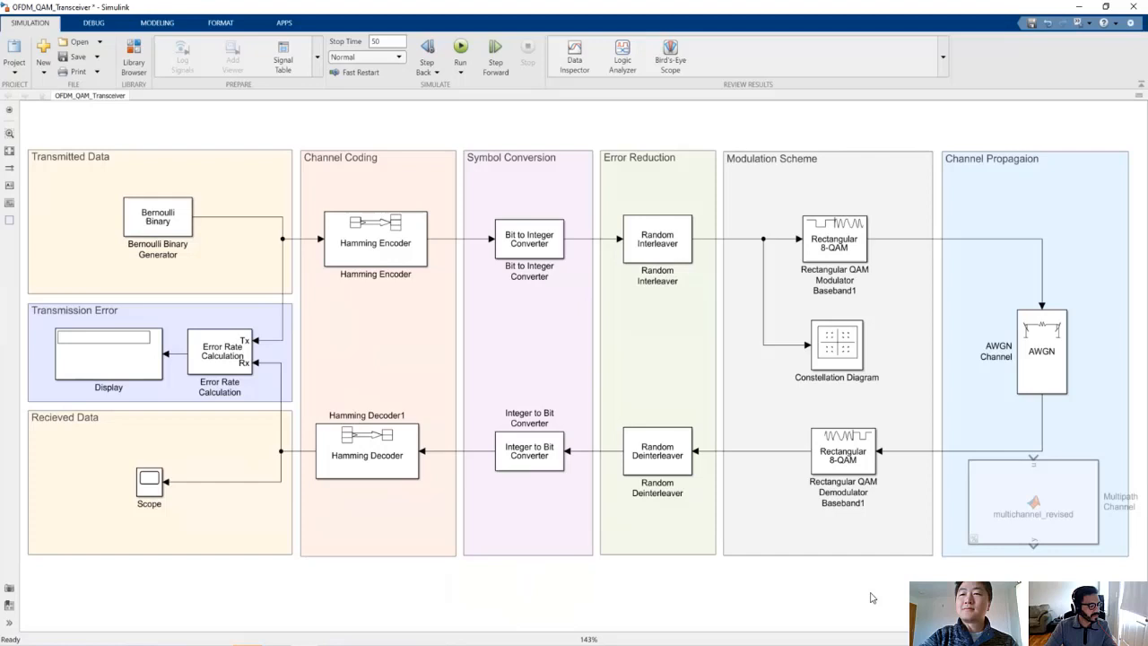
mouse_move(834, 599)
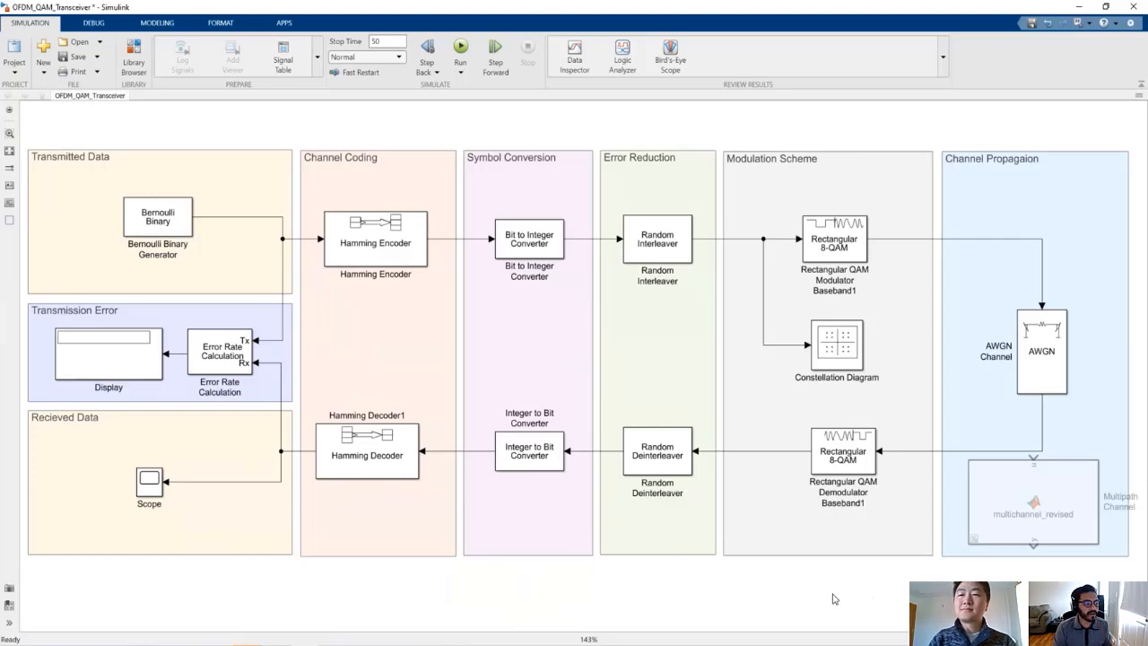
mouse_move(1018, 516)
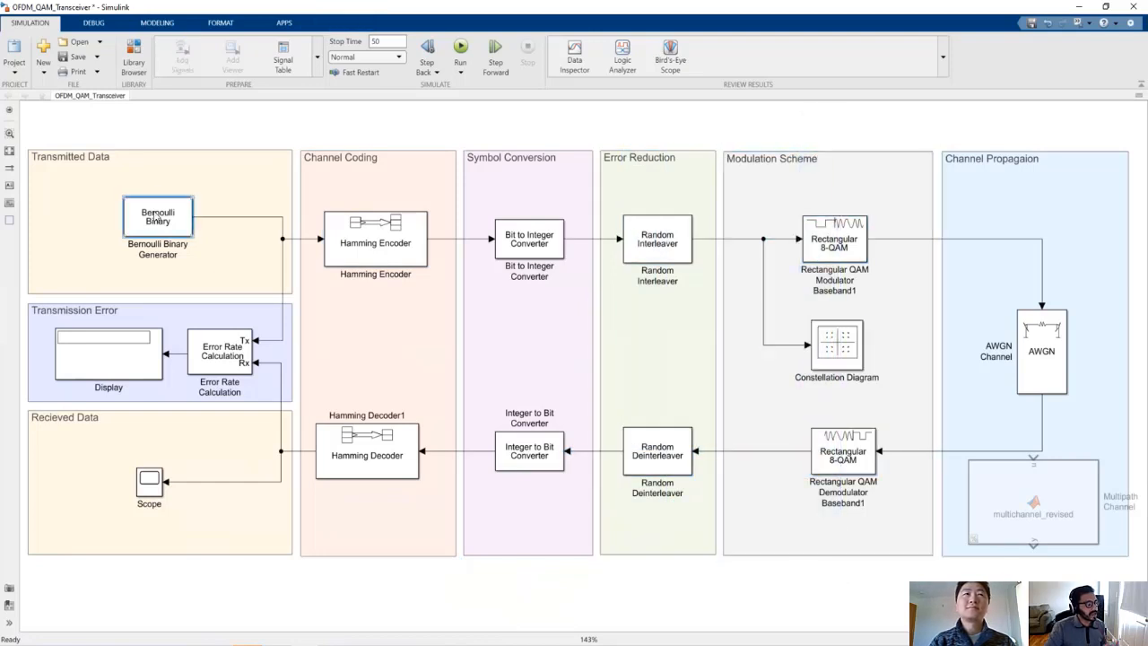
click(158, 217)
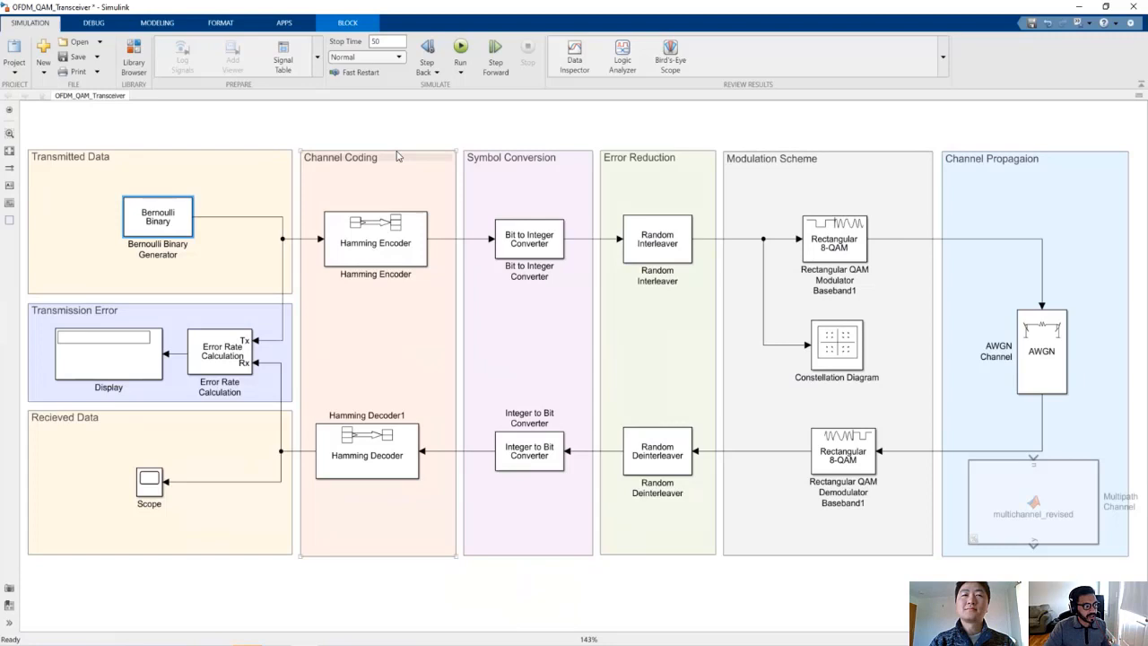
mouse_move(749, 233)
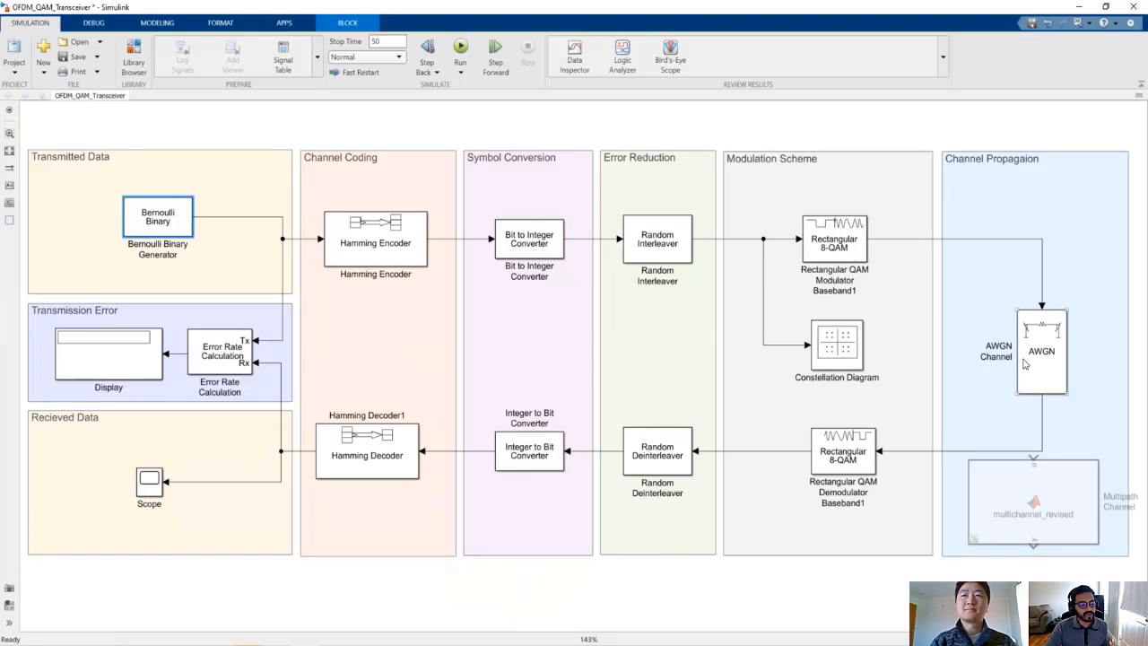
mouse_move(1045, 372)
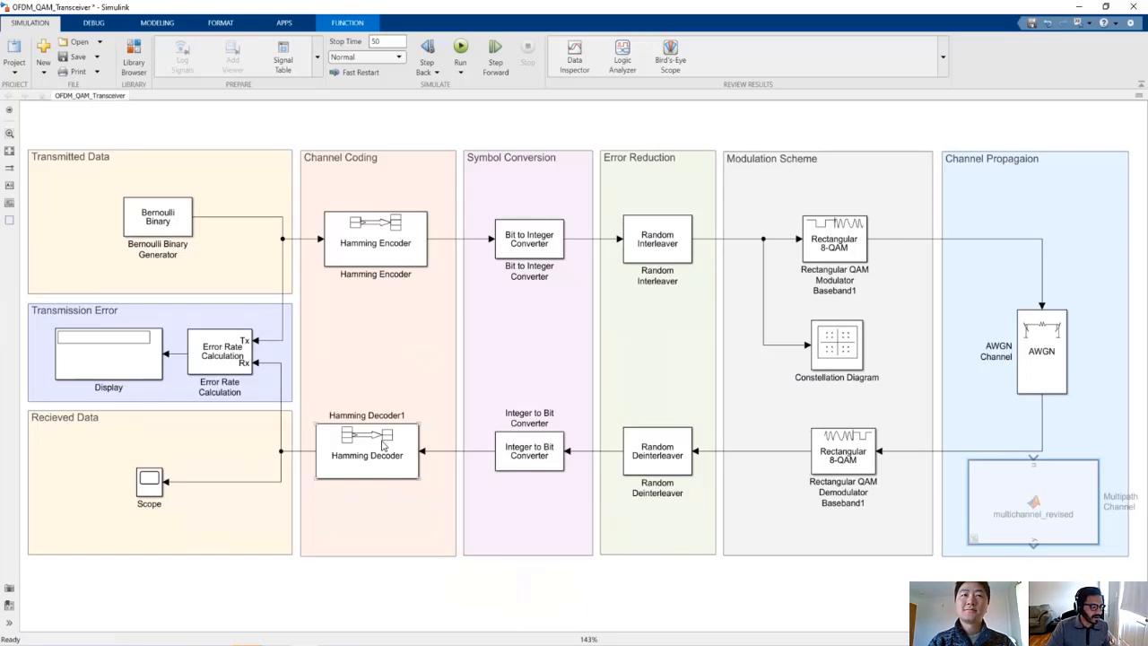
click(149, 480)
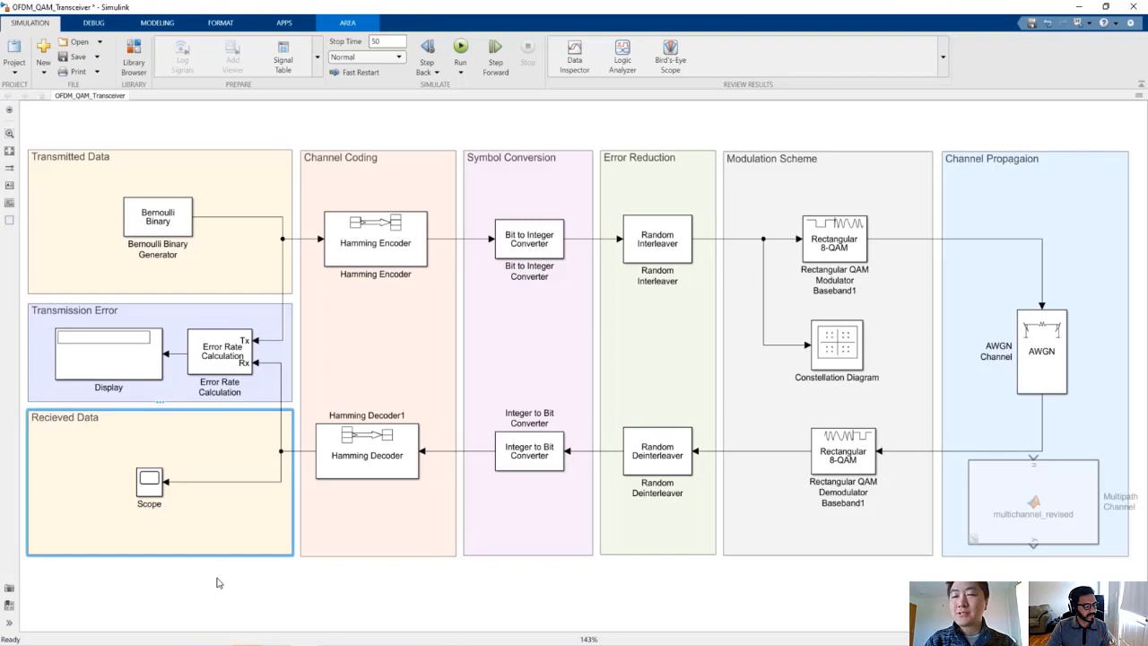
click(218, 582)
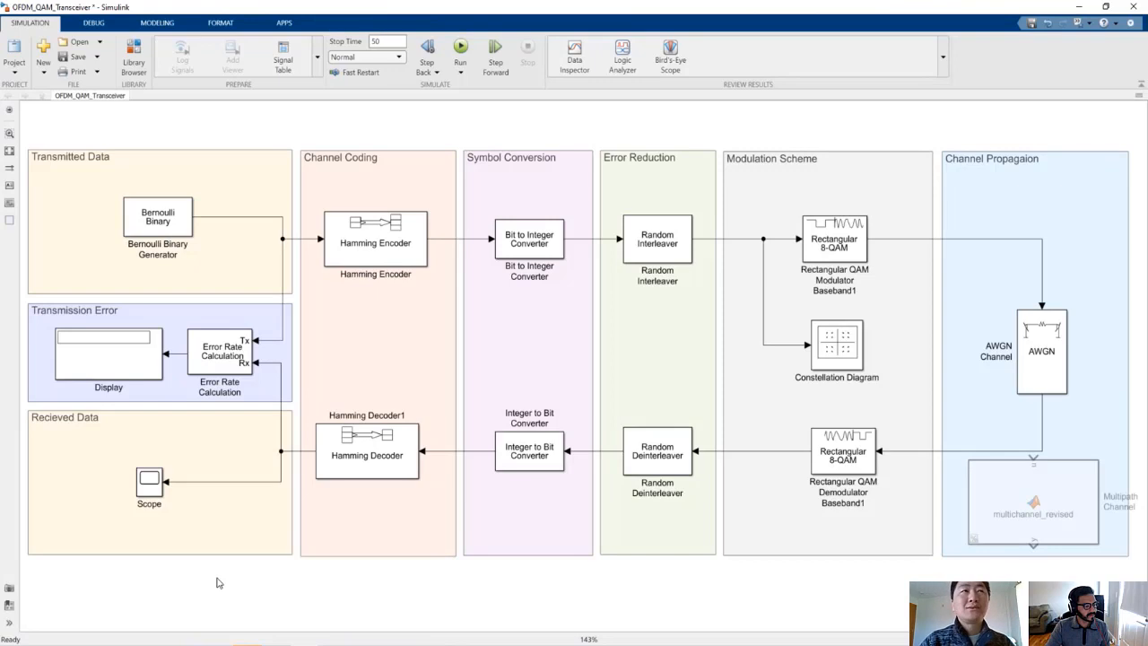